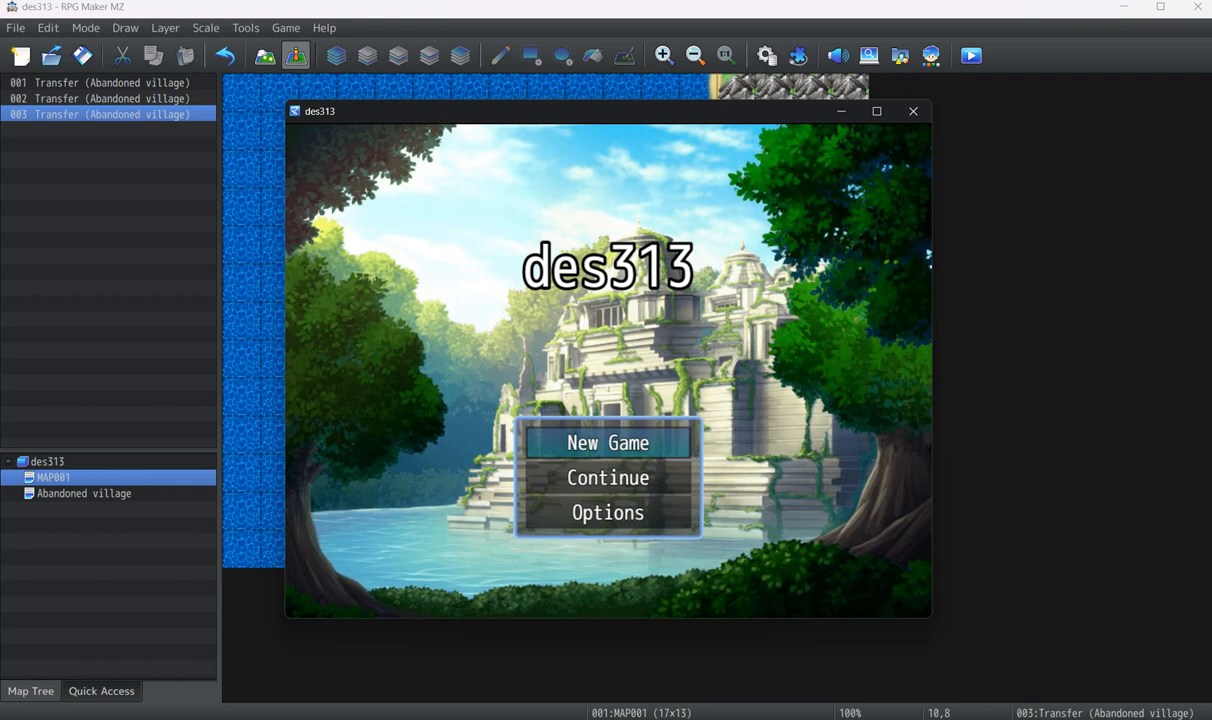
# Step: Choose New Game on the playtest title screen to place the hero on the world map
pyautogui.click(608, 442)
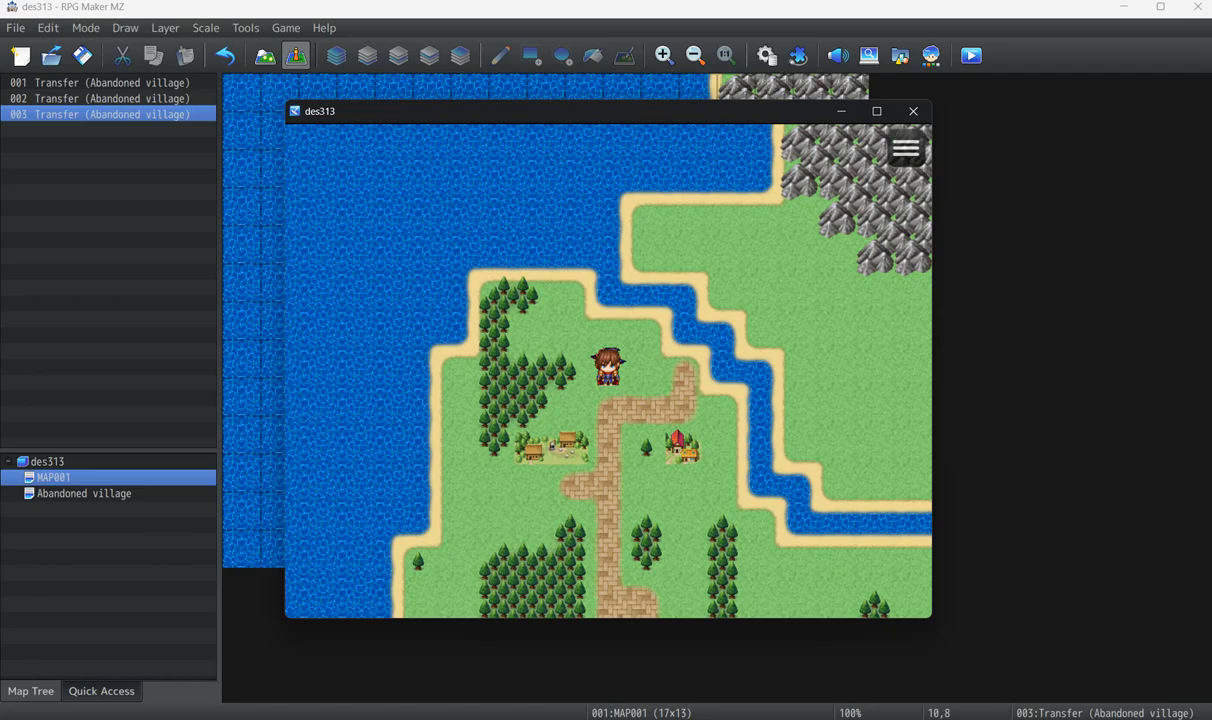
# Step: Maximise the playtest window as the hero arrives in Abandoned village
pyautogui.click(877, 111)
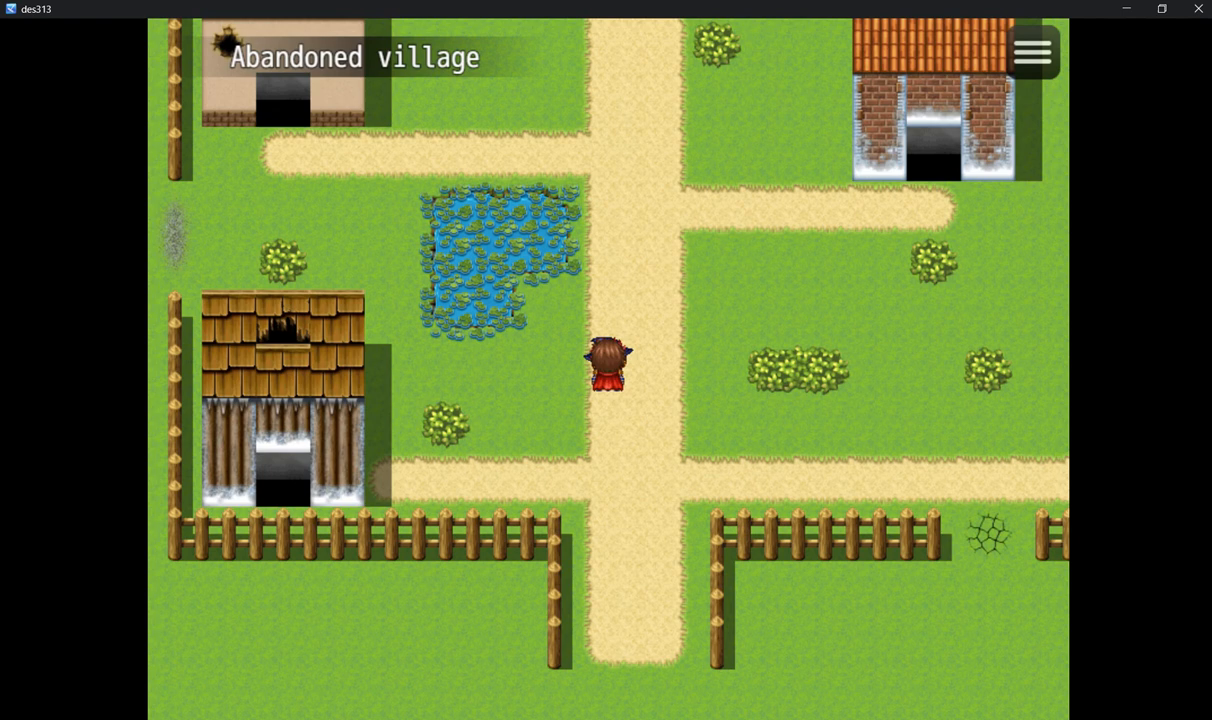
# Step: Walk the four-member party up through the village and right along the eastern fence
pyautogui.press('up')
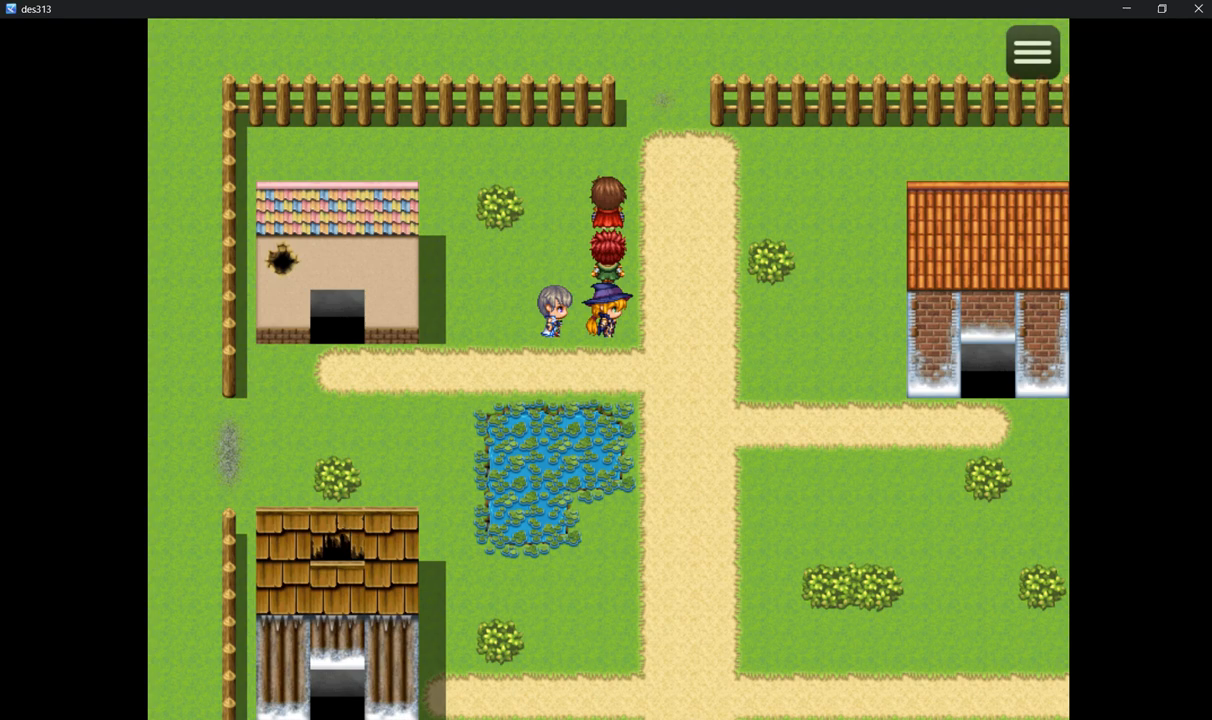
pyautogui.press('Right')
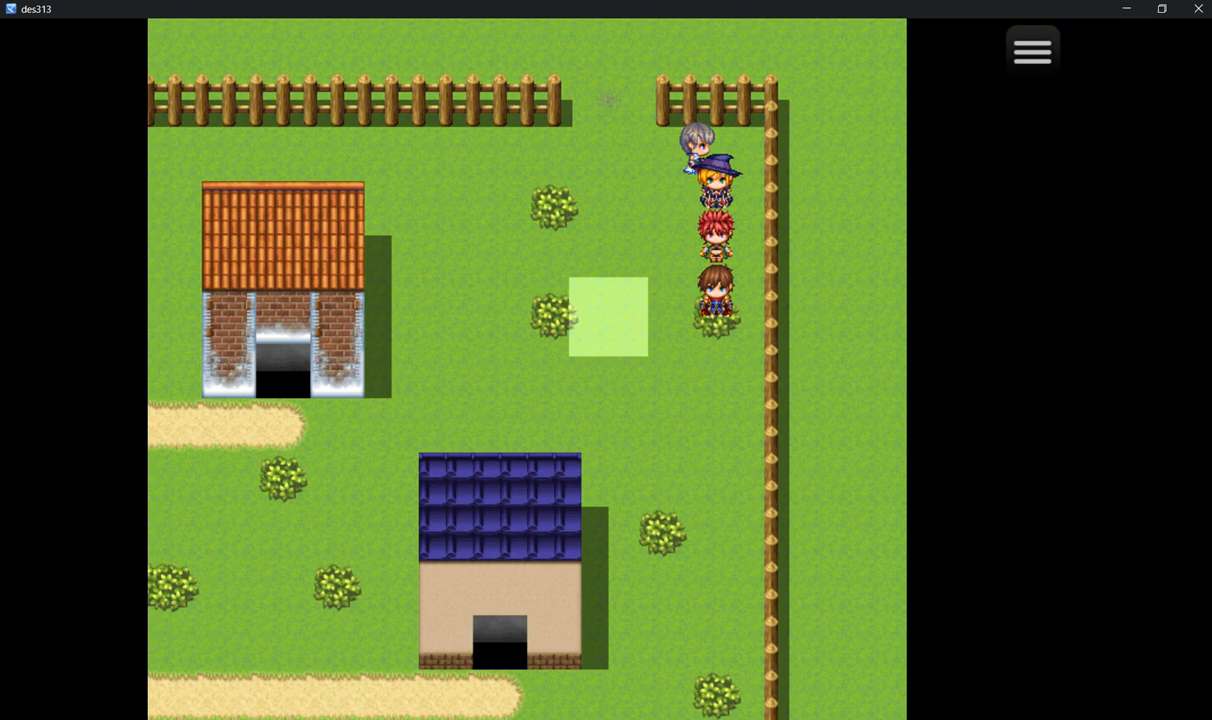